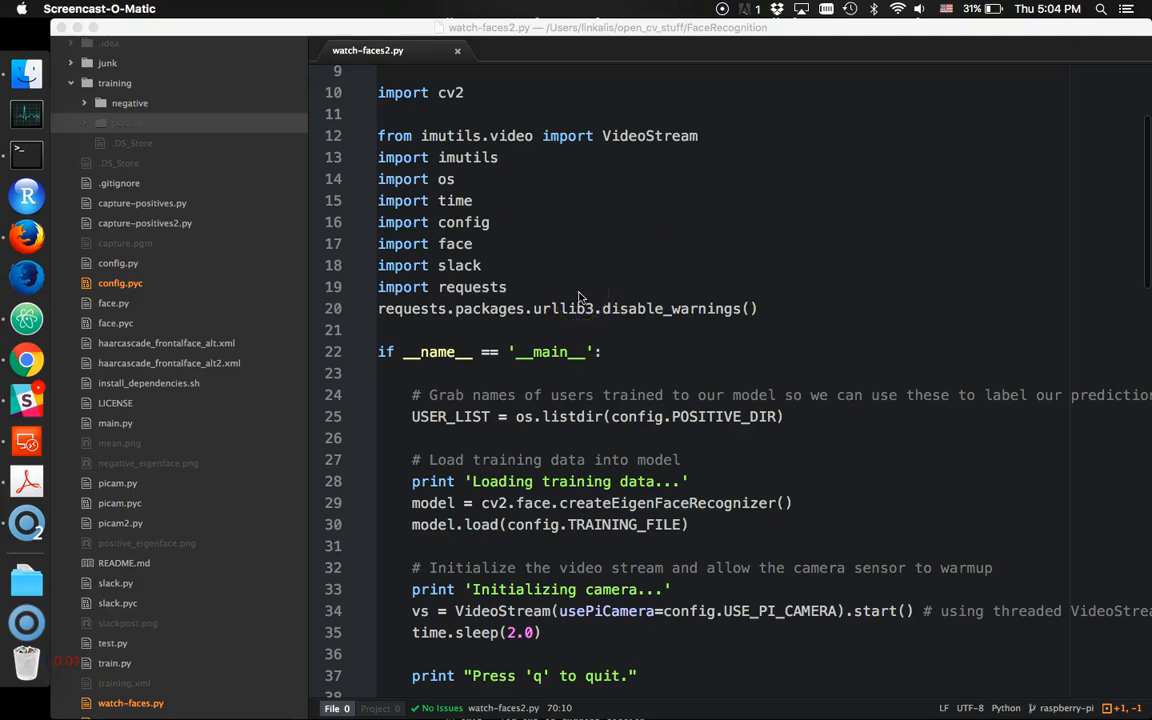
Step: Focus the Terminal shell in the FaceRecognition folder to run train.py
click(42, 147)
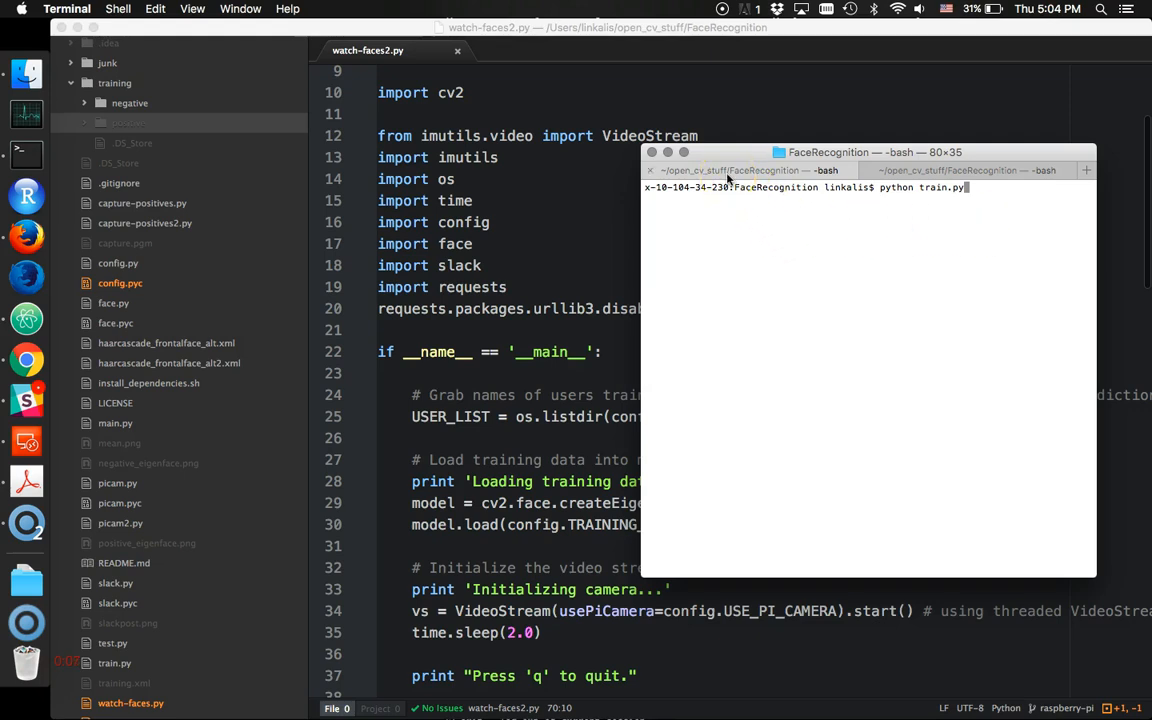
mouse_move(798, 287)
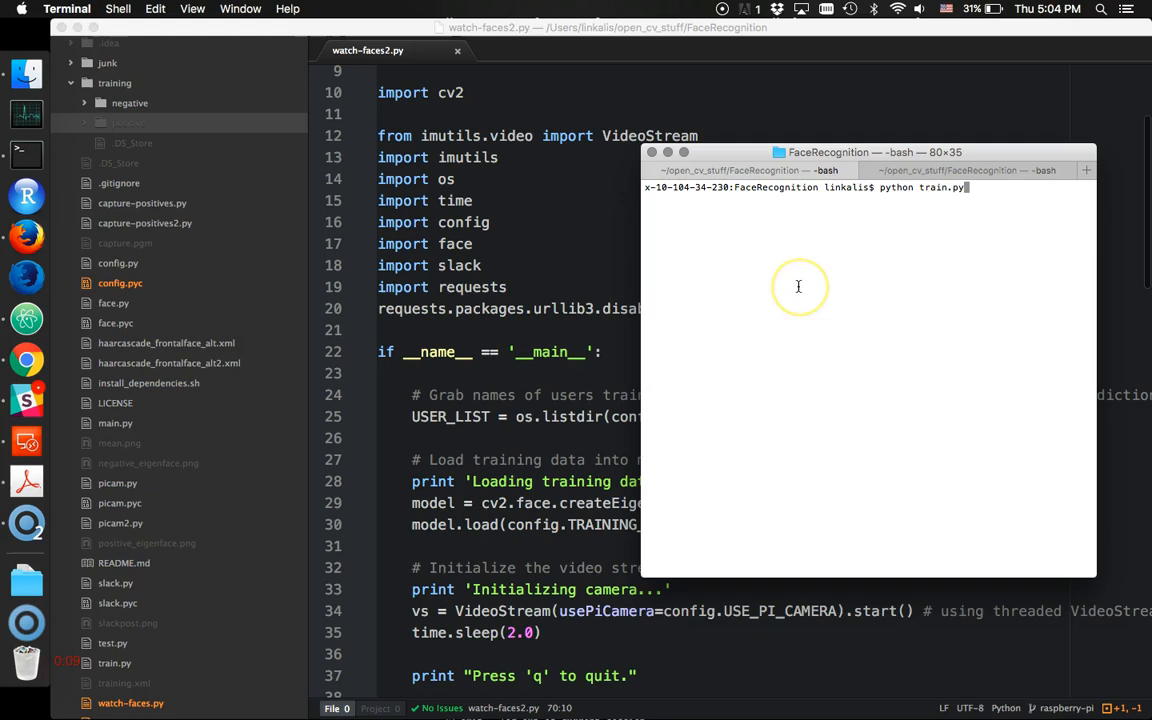
mouse_move(798, 287)
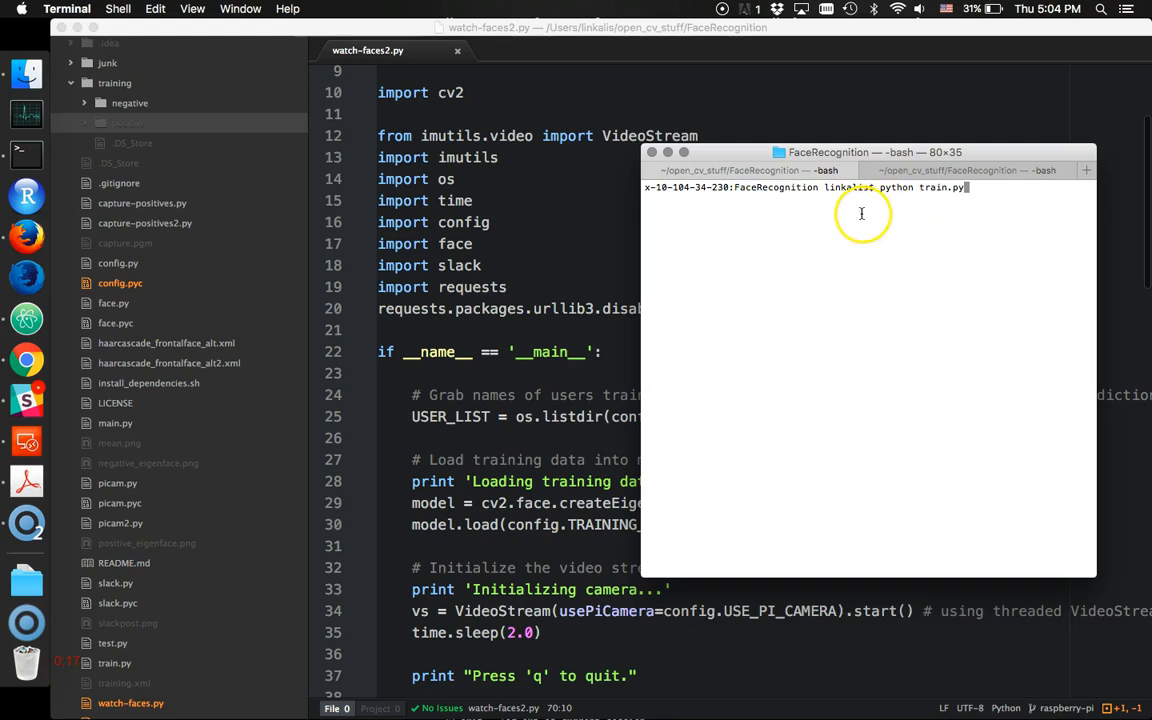
mouse_move(825, 236)
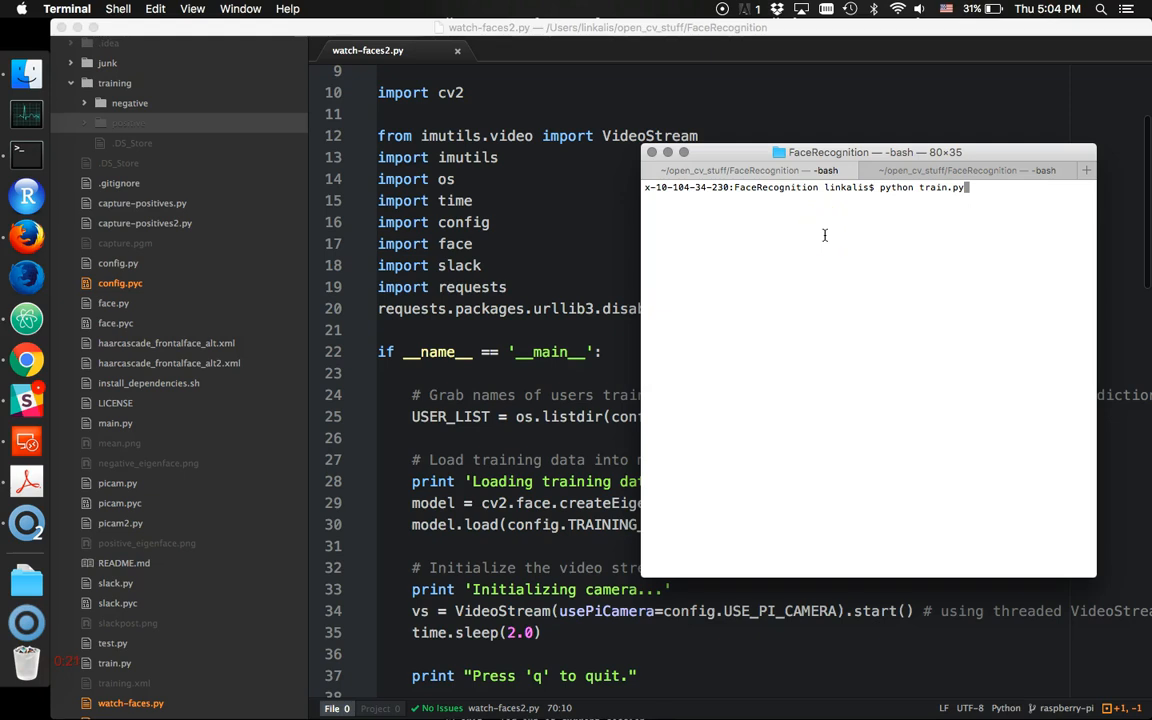
mouse_move(711, 223)
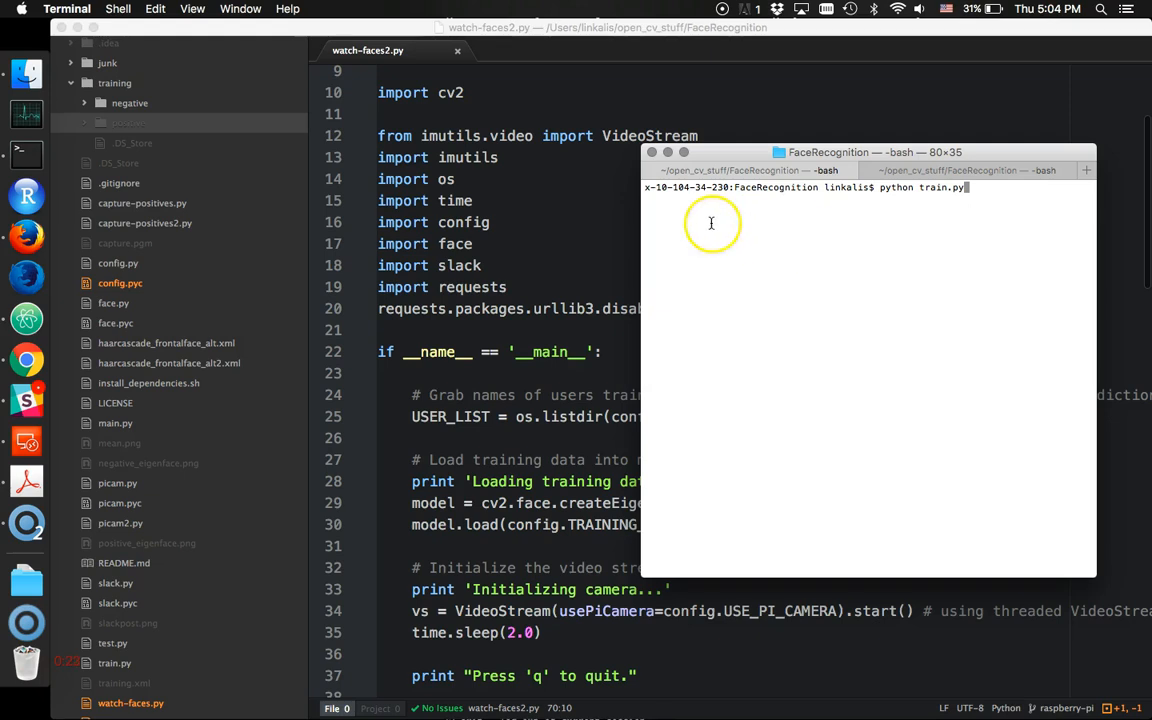
mouse_move(123, 130)
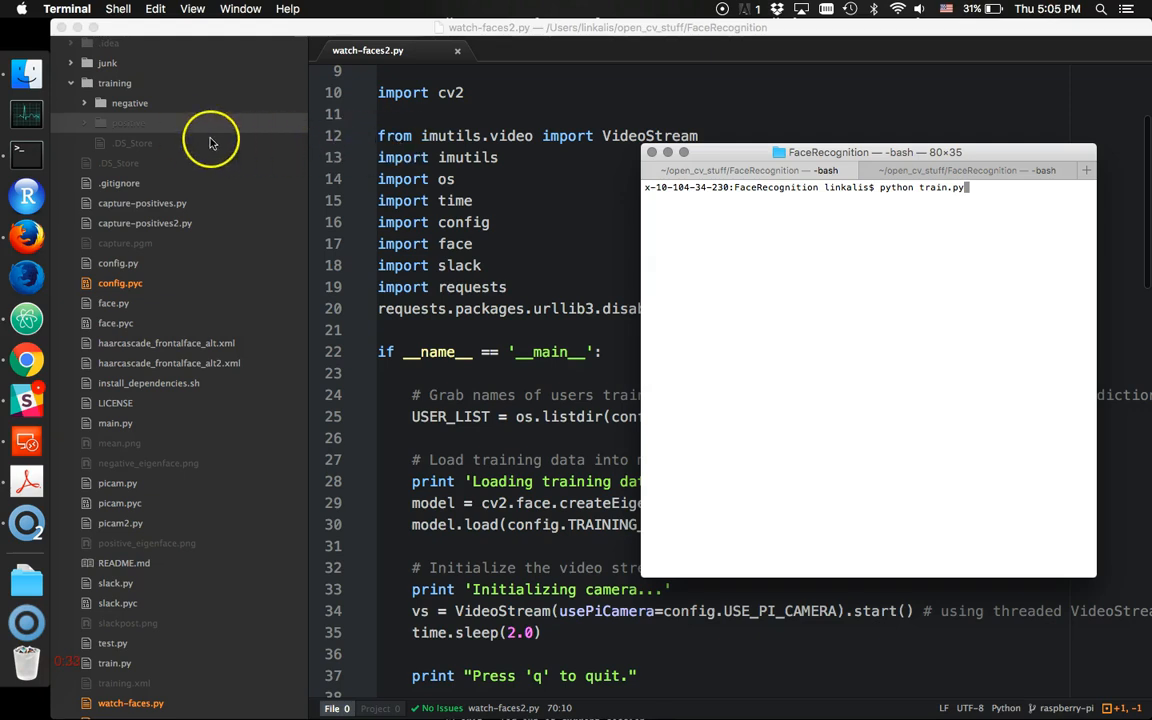
mouse_move(787, 276)
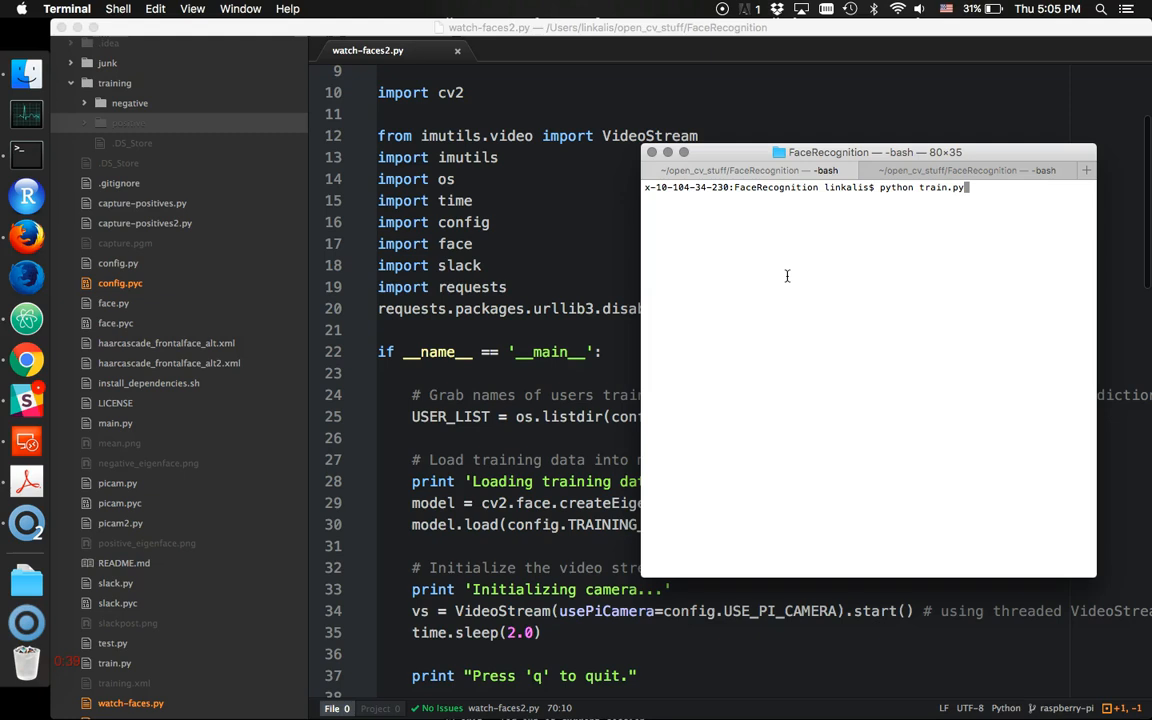
Step: Run train.py to save the model to training.xml, then enter python watch-faces2.py
key(enter)
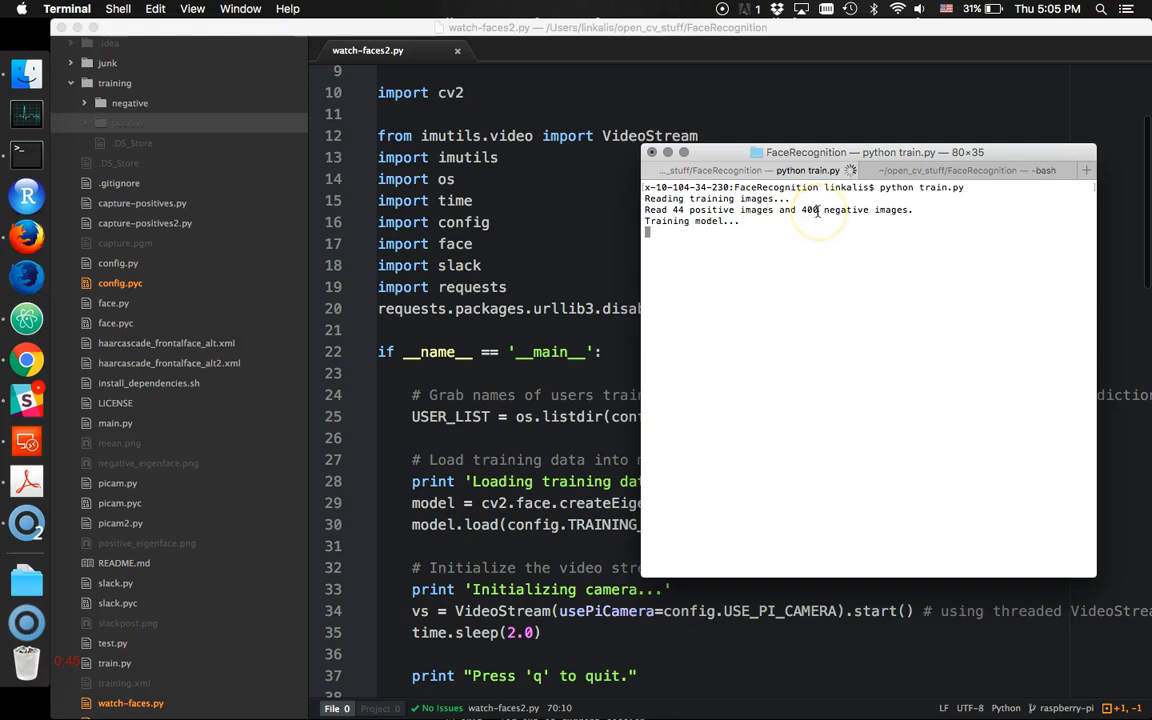
mouse_move(884, 210)
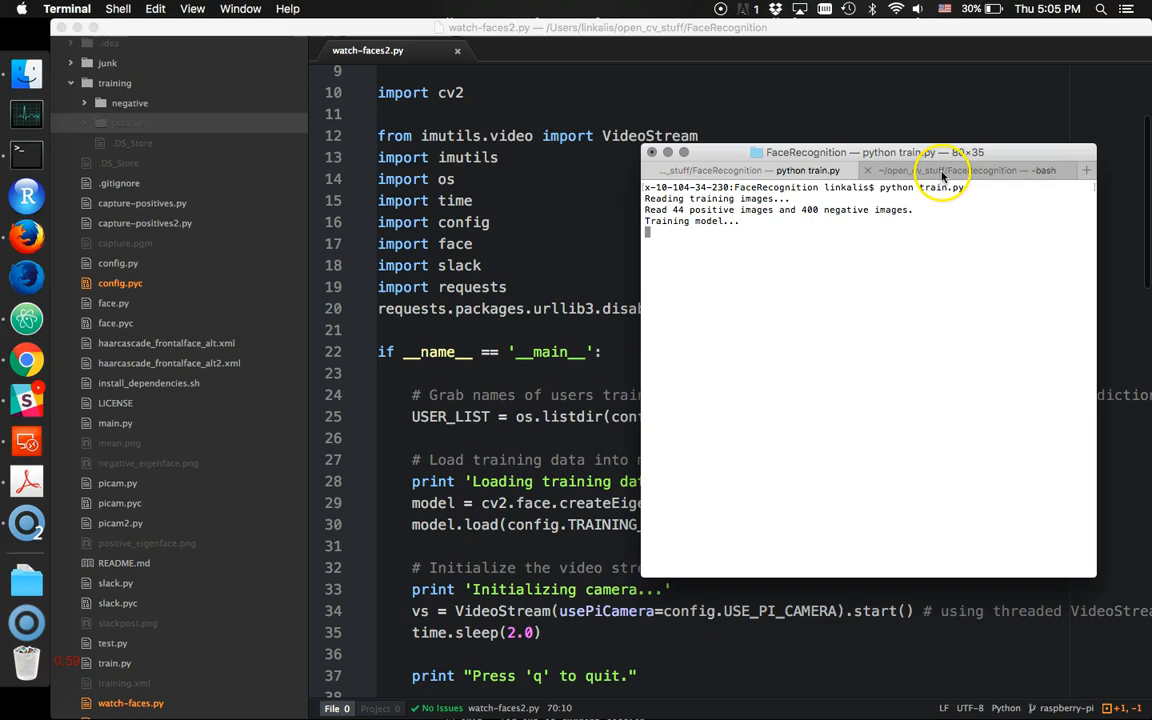
mouse_move(940, 170)
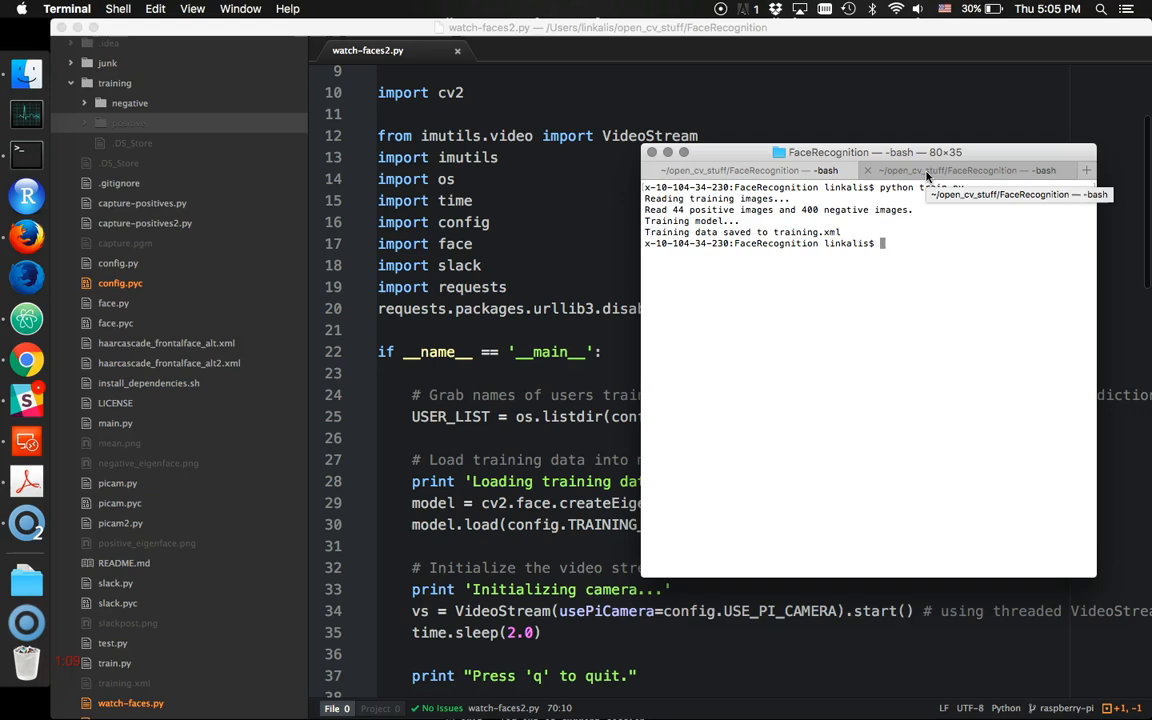
text(python watch-faces2.py)
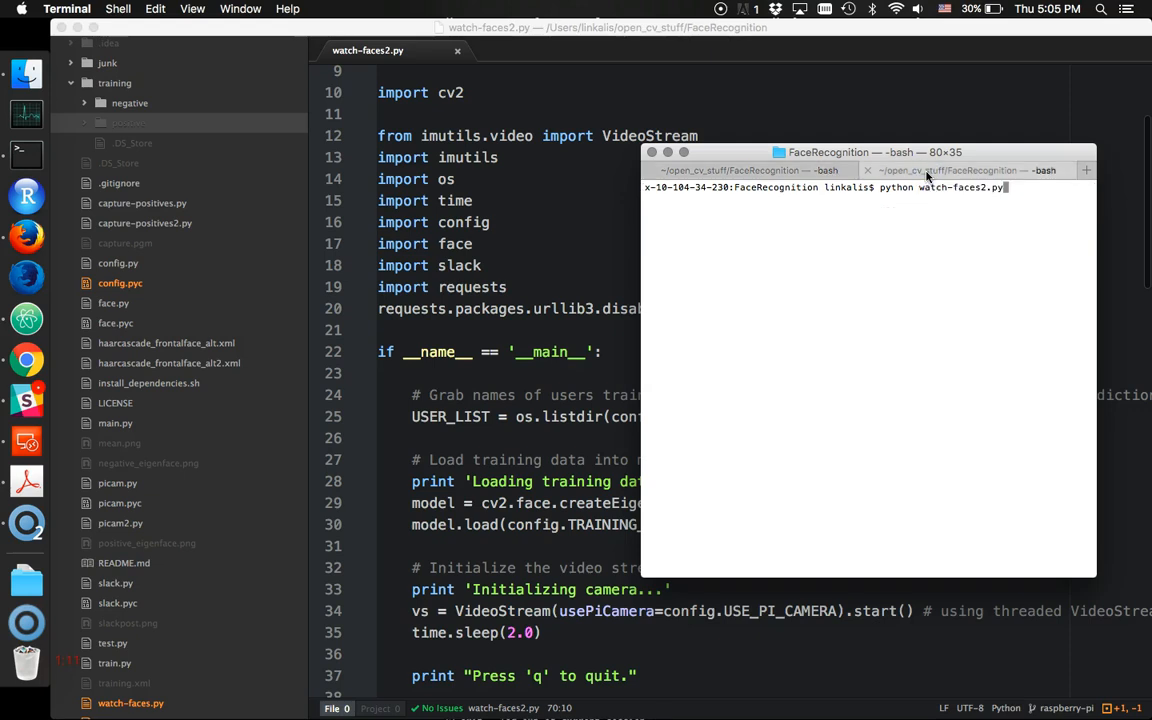